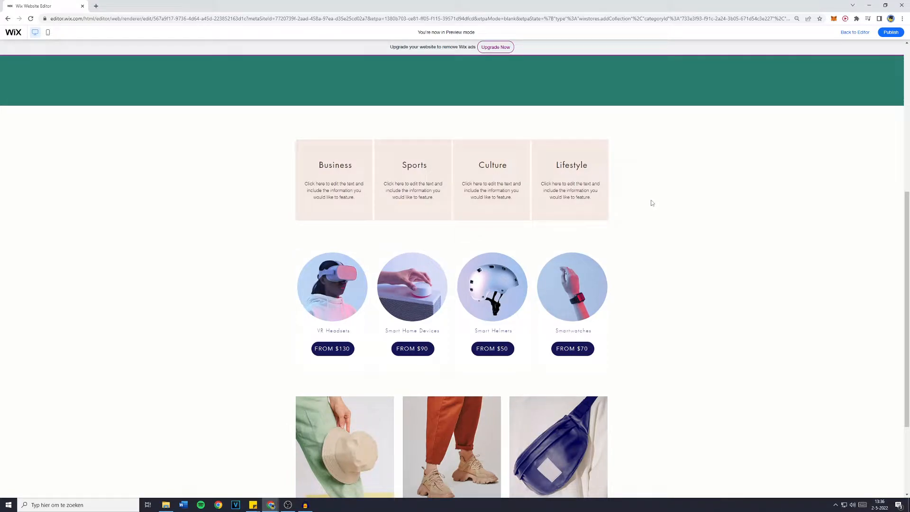
pyautogui.moveTo(604, 199)
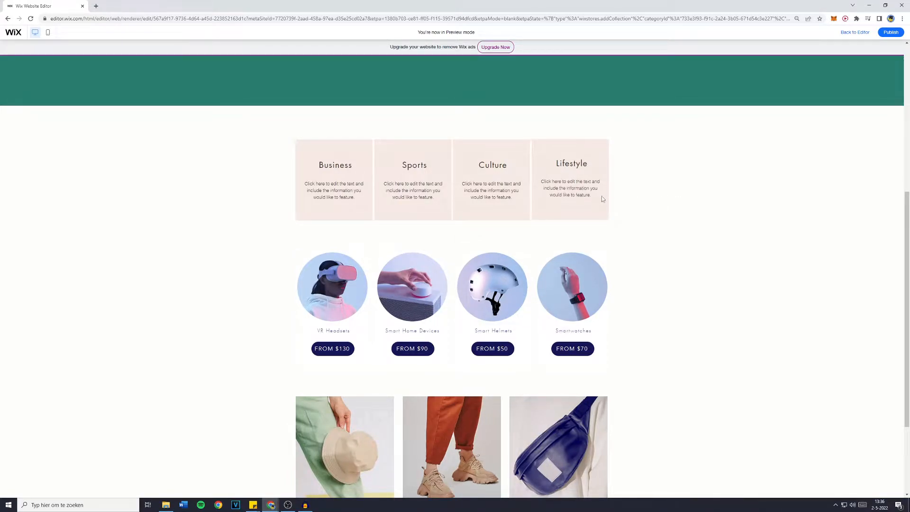
# Return from preview to the editor and bring up the Add elements catalogue.
pyautogui.scroll(-3)
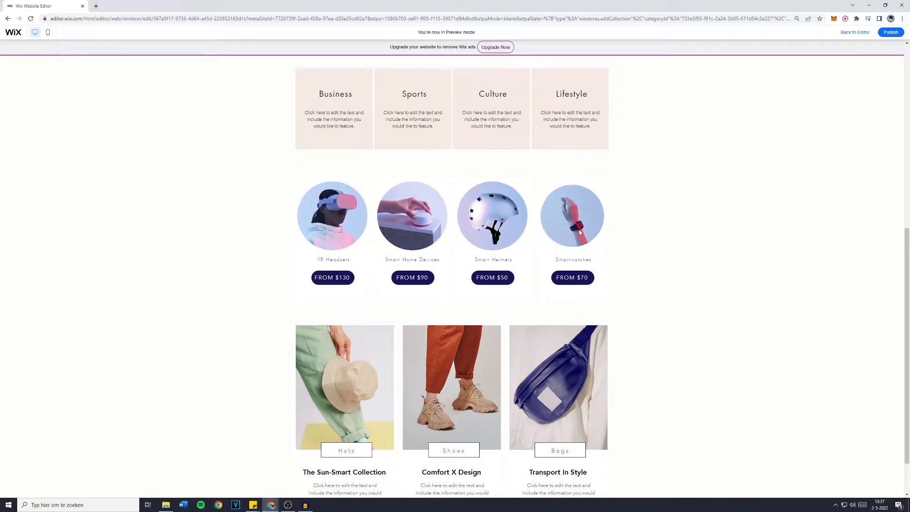
pyautogui.scroll(-3)
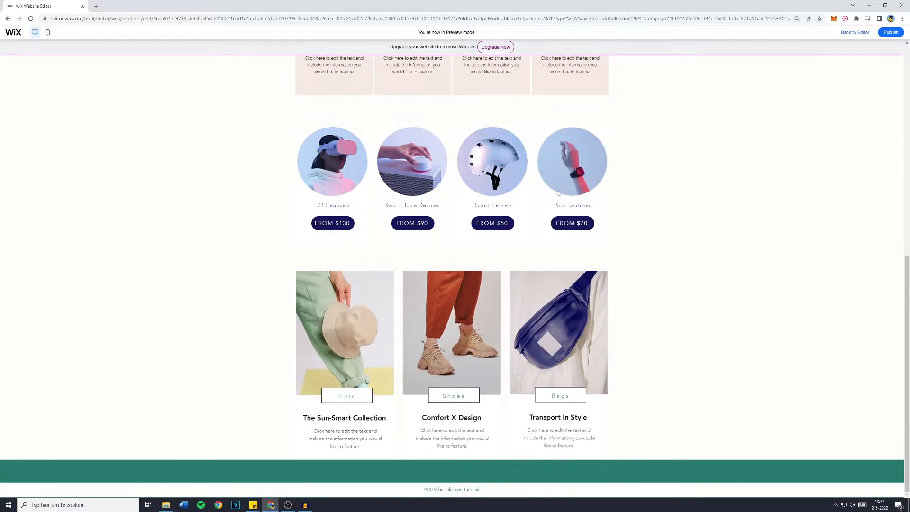
pyautogui.scroll(3)
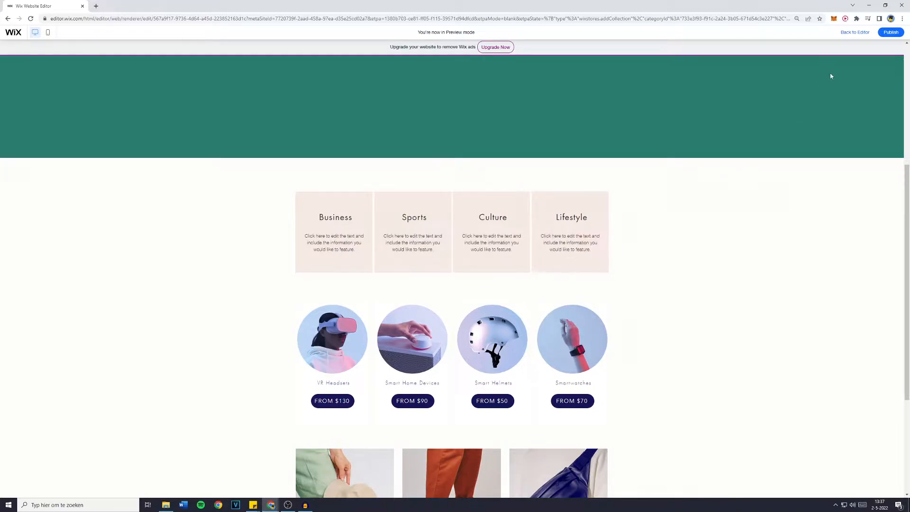
pyautogui.click(854, 32)
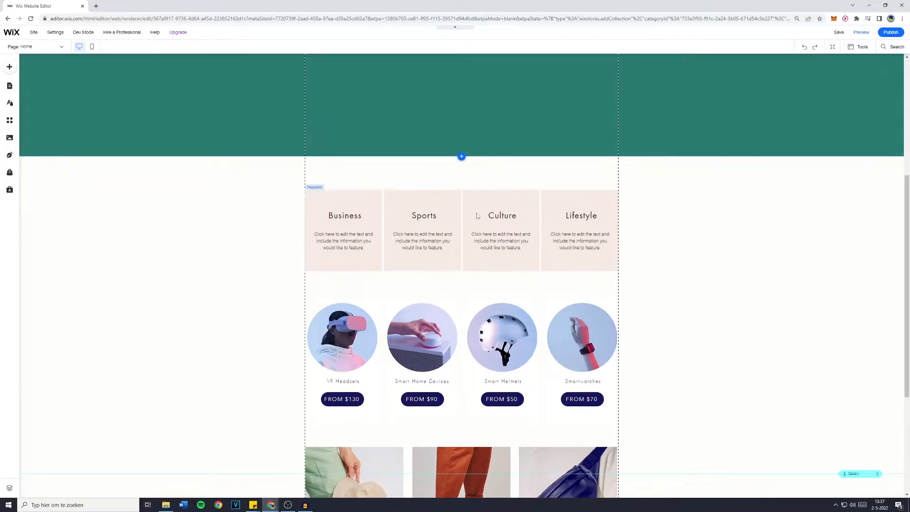
pyautogui.scroll(-3)
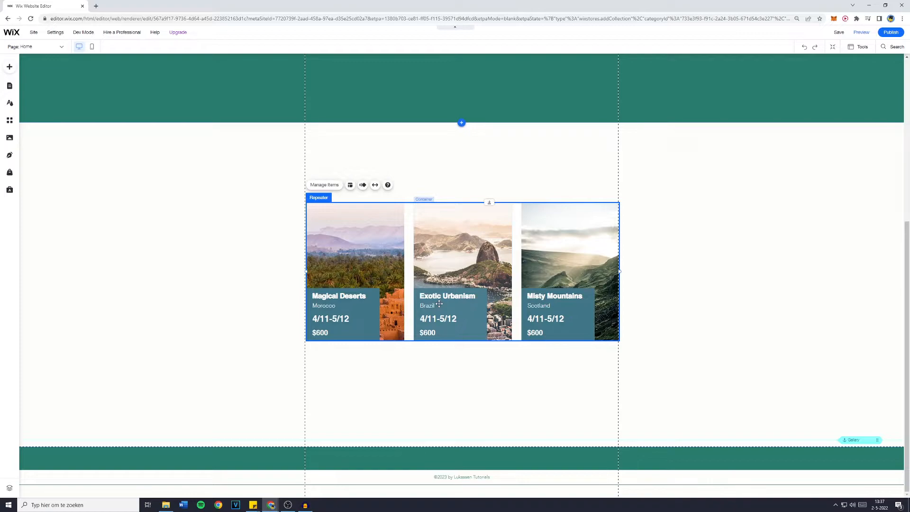
pyautogui.click(9, 66)
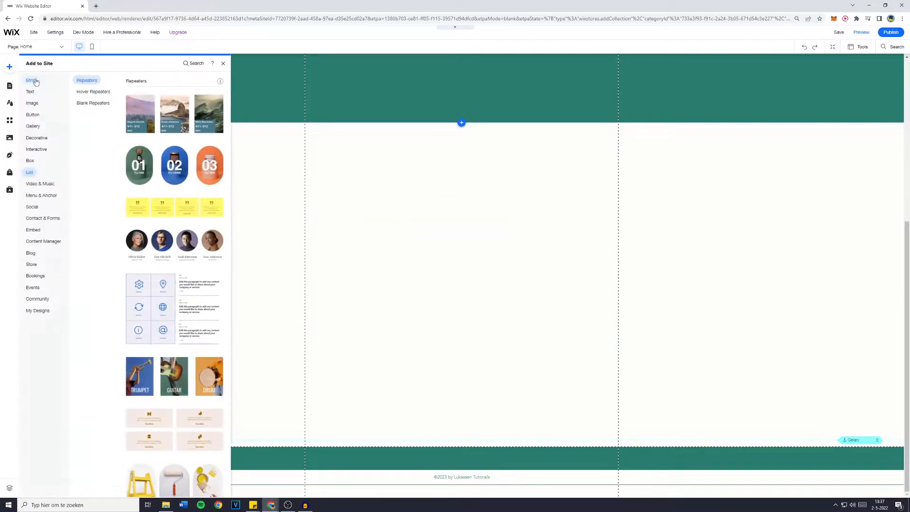
# Browse Strip, Interactive and List categories to reach the Hover Repeaters designs.
pyautogui.click(32, 80)
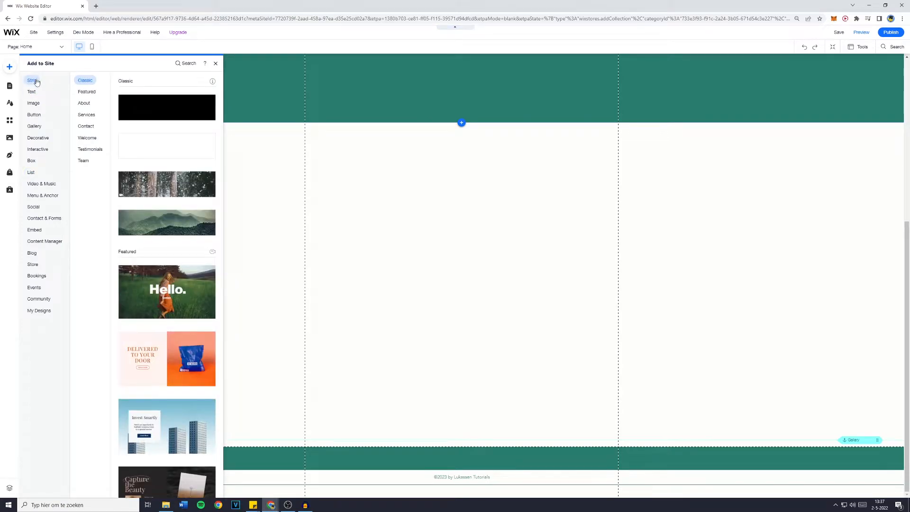
pyautogui.click(37, 149)
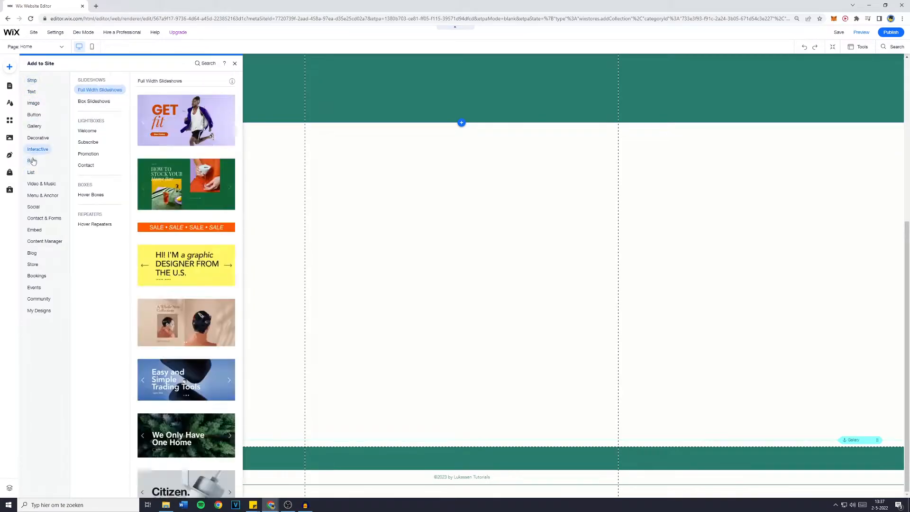
pyautogui.click(30, 171)
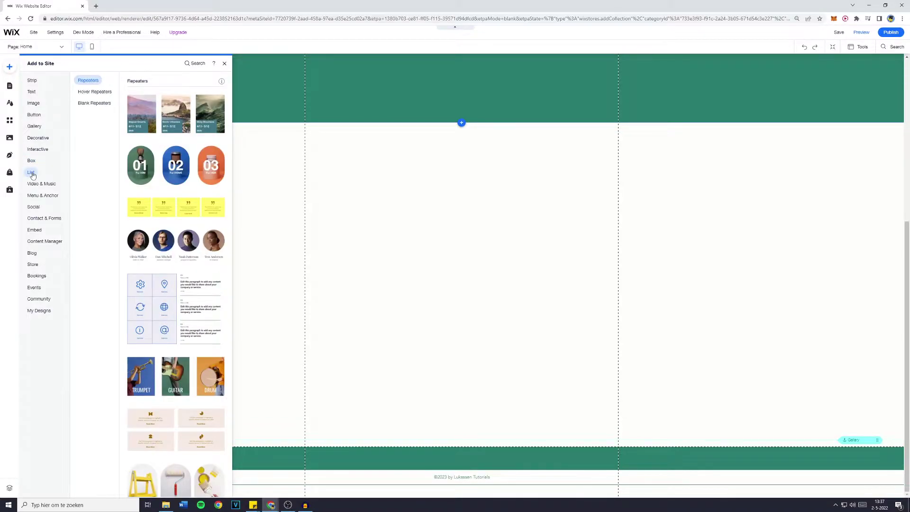
pyautogui.moveTo(94, 92)
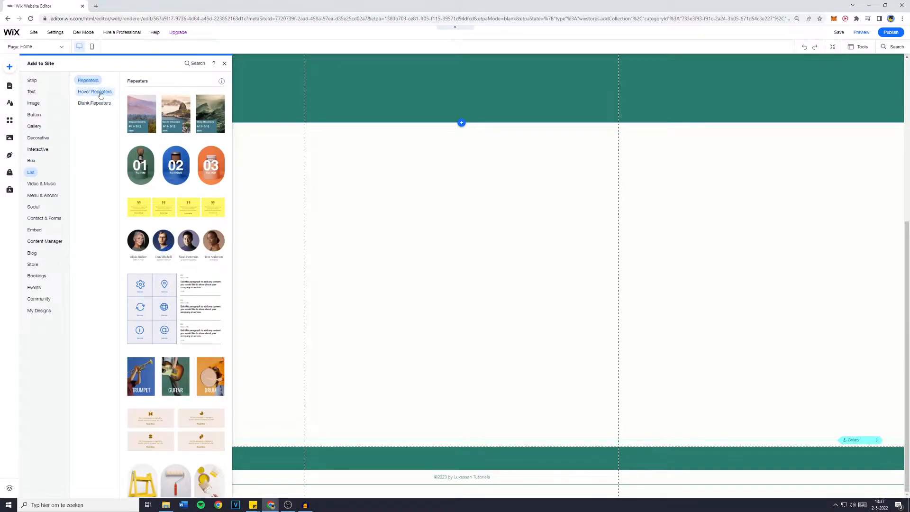
pyautogui.click(94, 91)
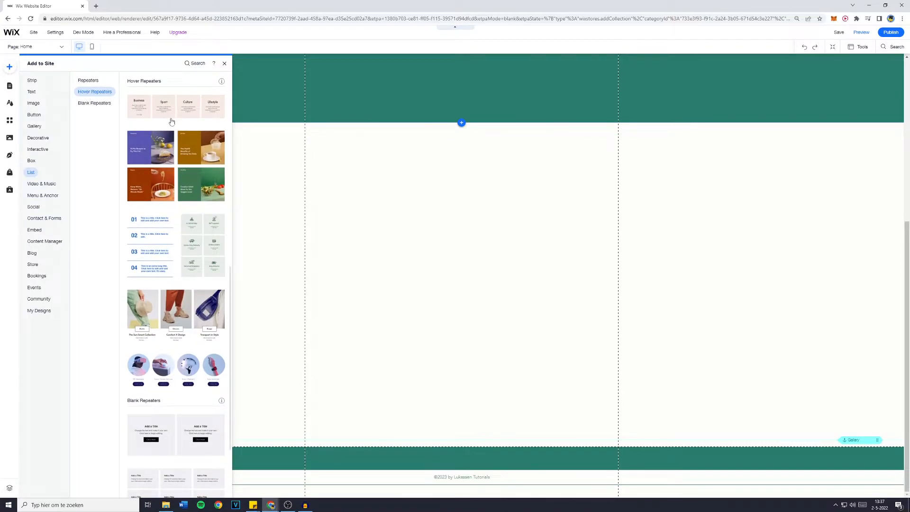
pyautogui.scroll(-3)
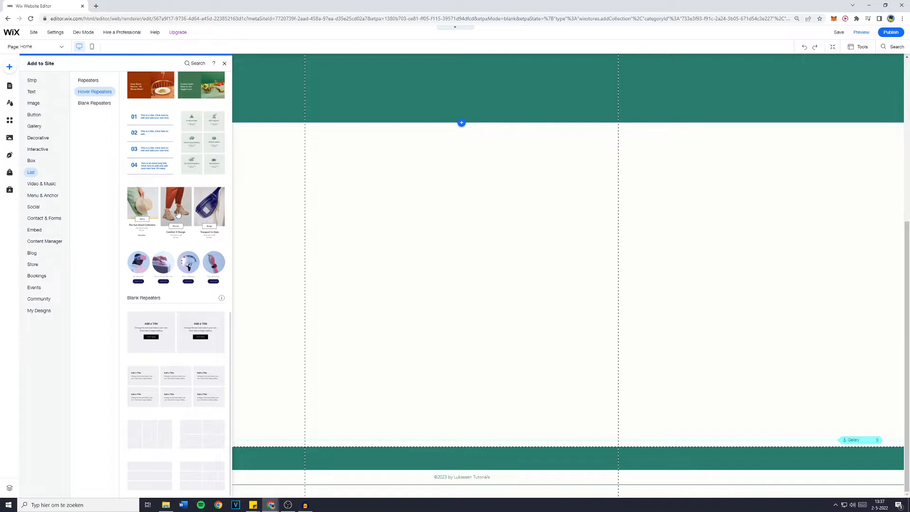
pyautogui.scroll(3)
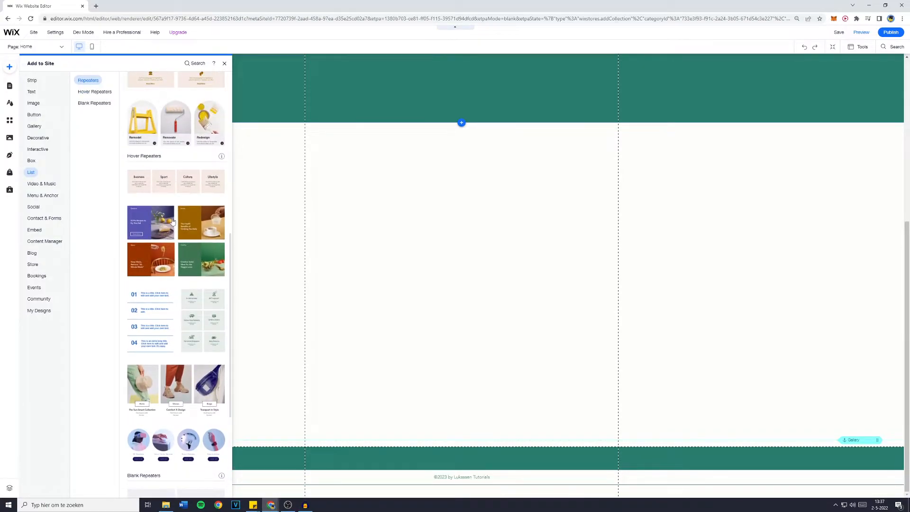
pyautogui.scroll(-3)
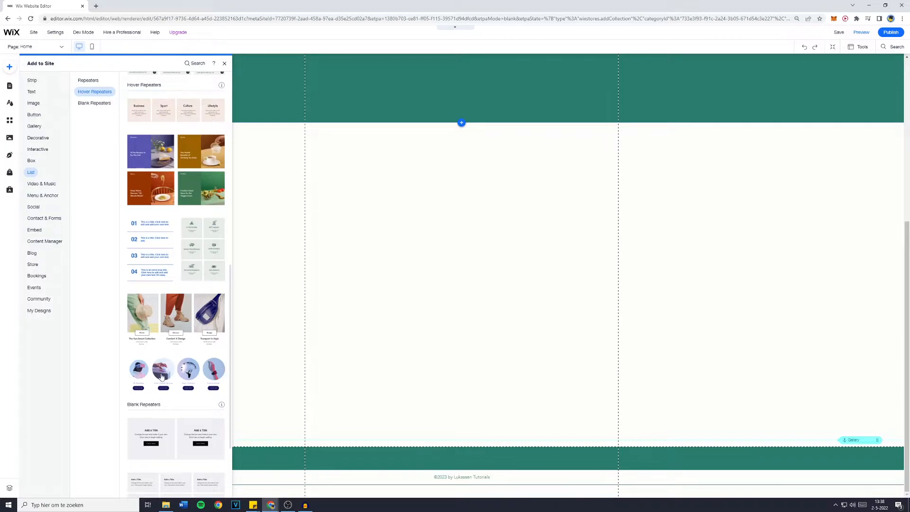
# Add the round product cards repeater, then place further hover repeater designs below it.
pyautogui.click(162, 375)
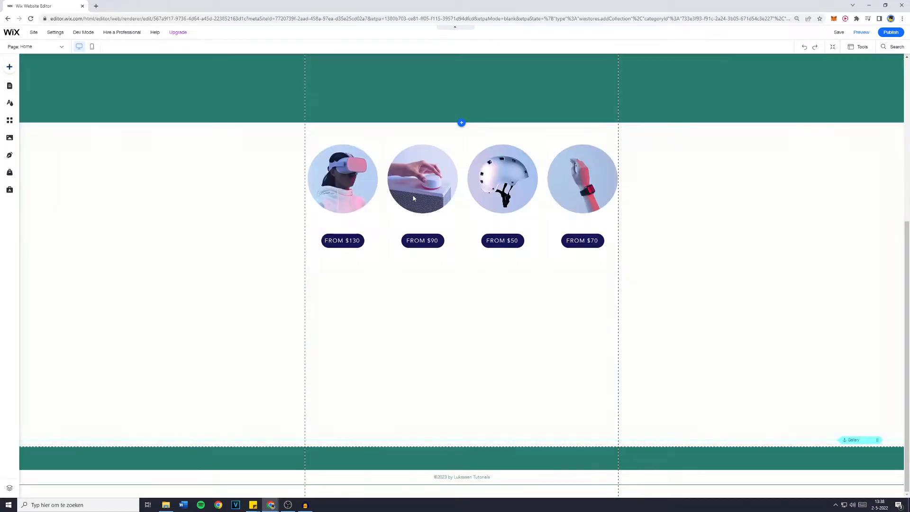
pyautogui.click(422, 179)
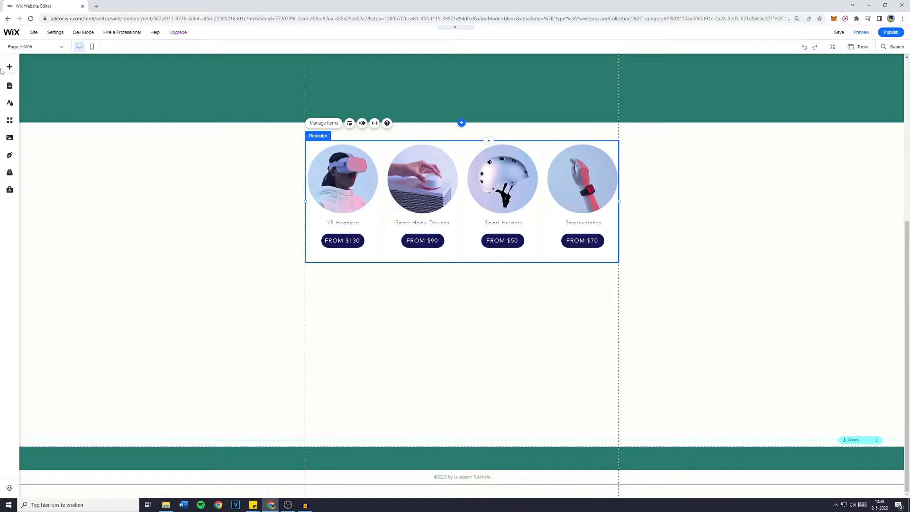
pyautogui.click(8, 66)
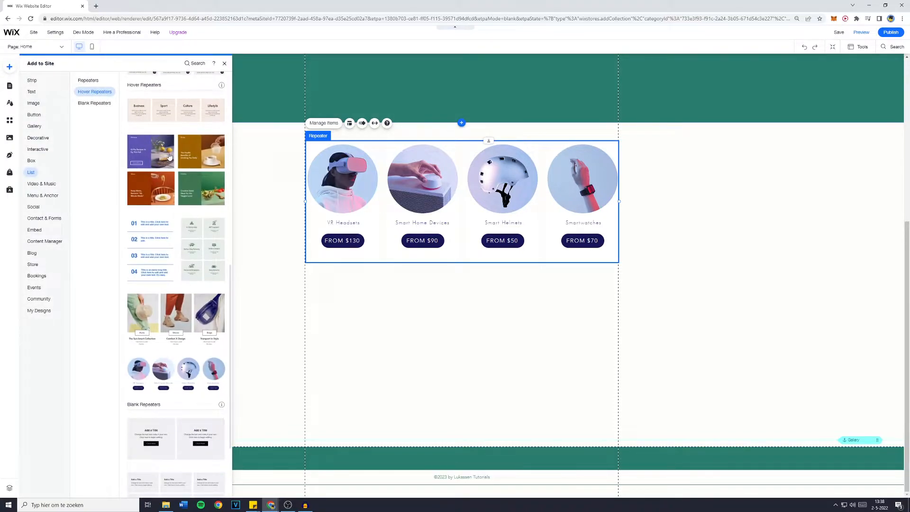
pyautogui.click(224, 63)
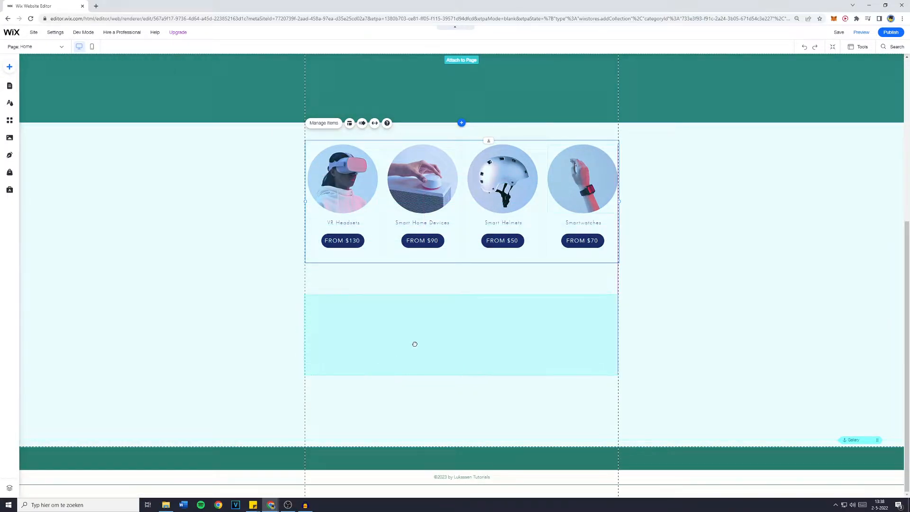
pyautogui.scroll(-3)
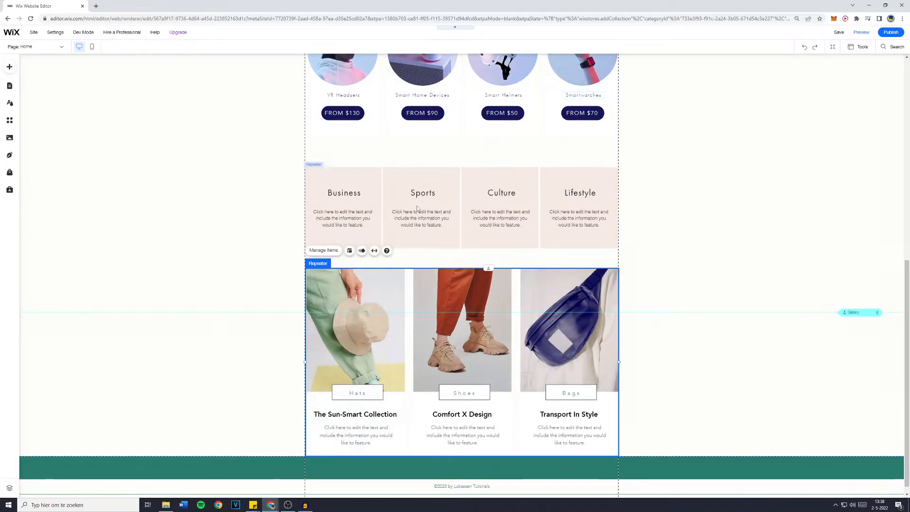
pyautogui.scroll(3)
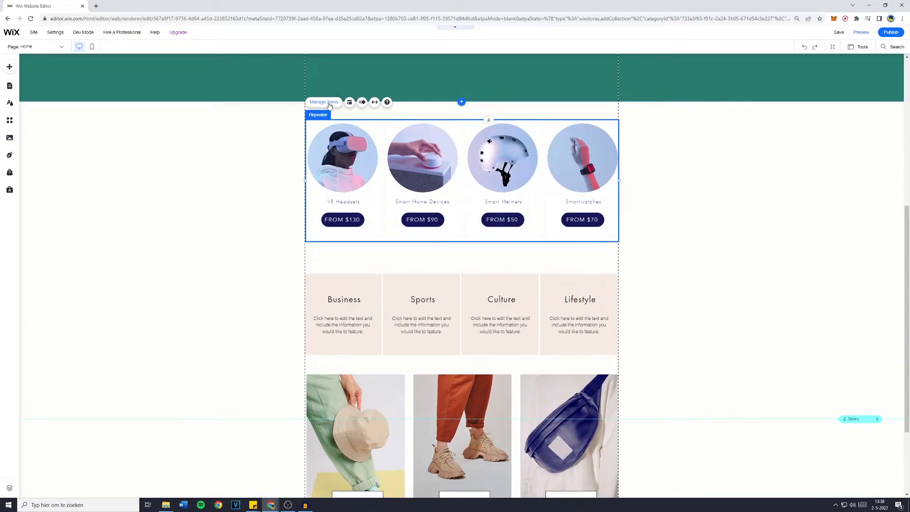
pyautogui.click(323, 102)
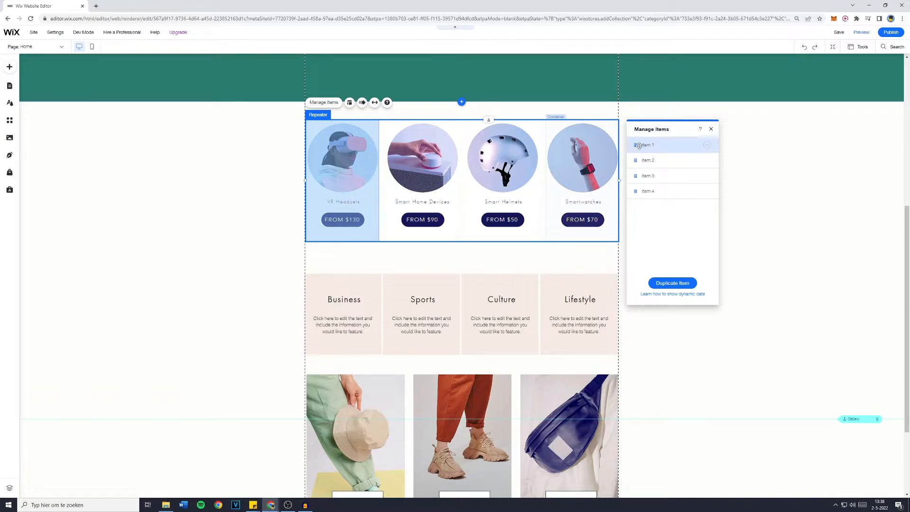
pyautogui.click(707, 145)
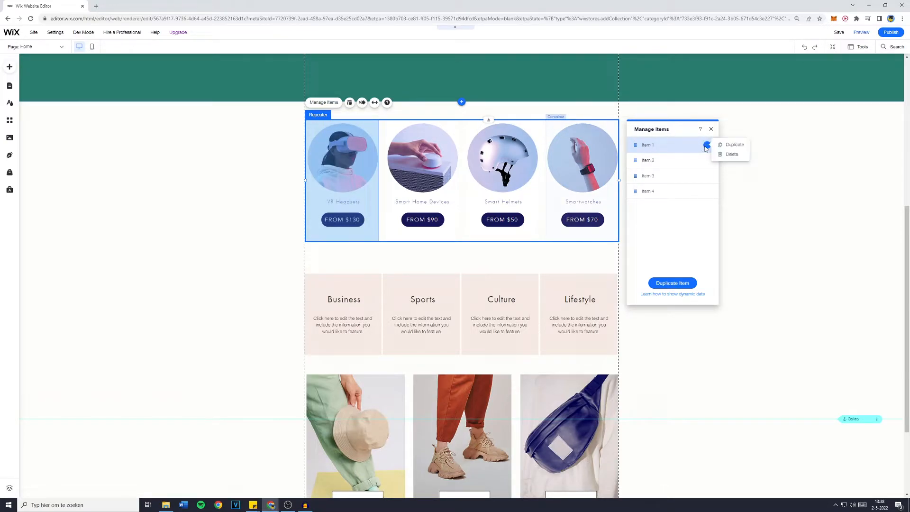
pyautogui.click(648, 145)
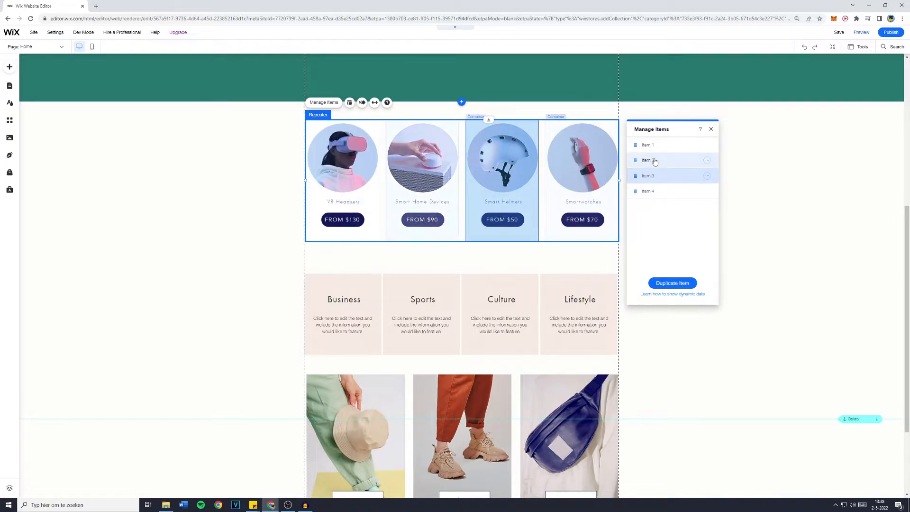
pyautogui.click(711, 129)
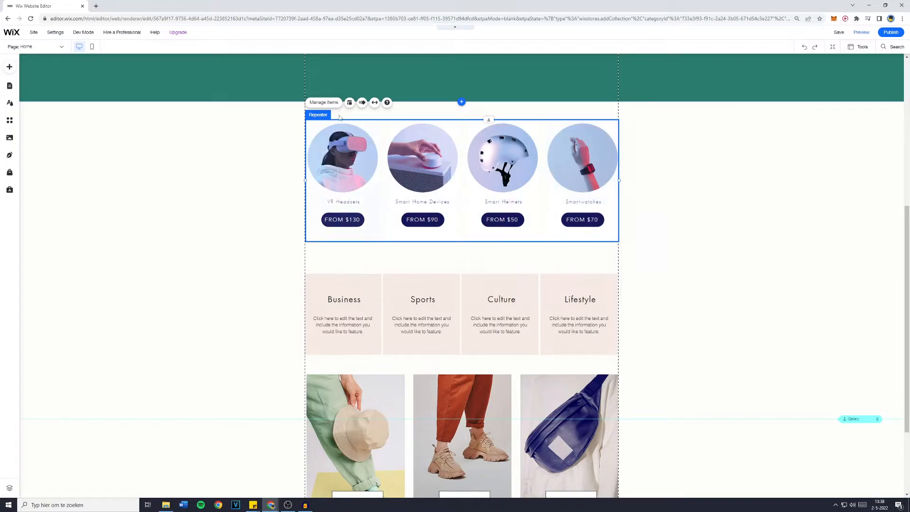
pyautogui.click(349, 102)
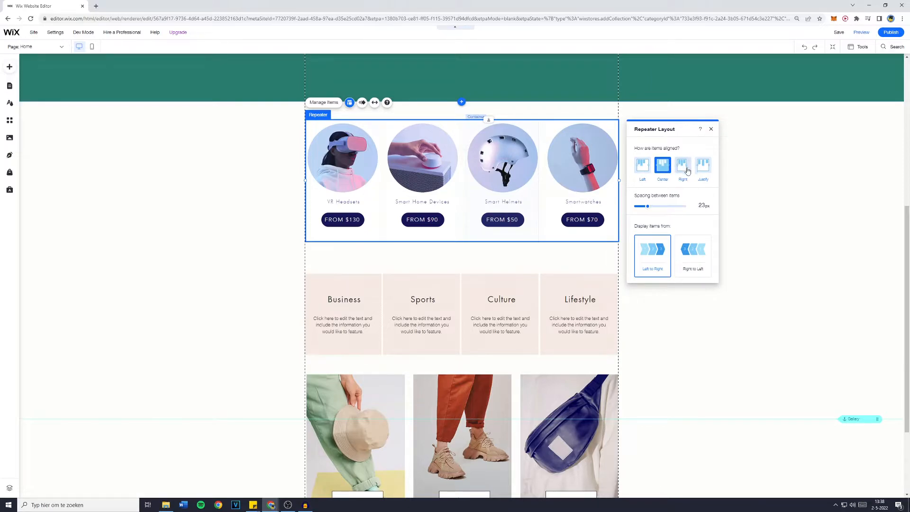
pyautogui.moveTo(703, 169)
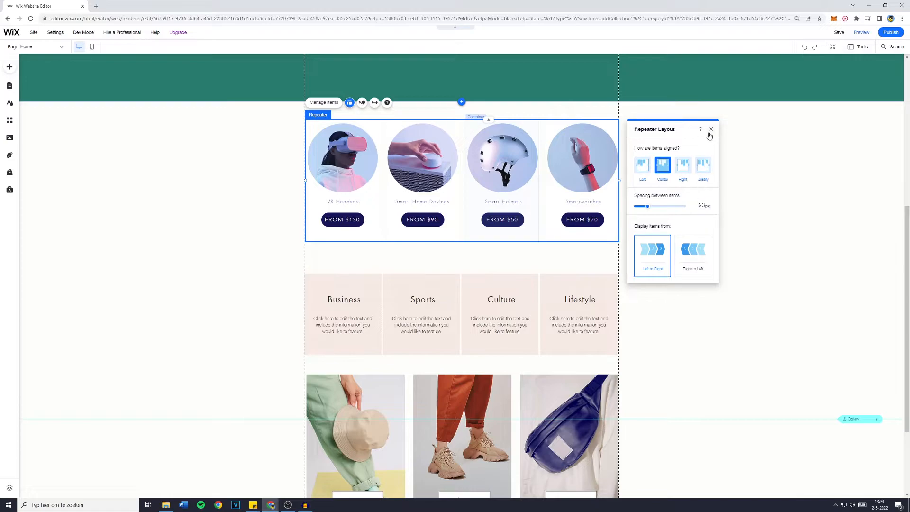
pyautogui.click(362, 103)
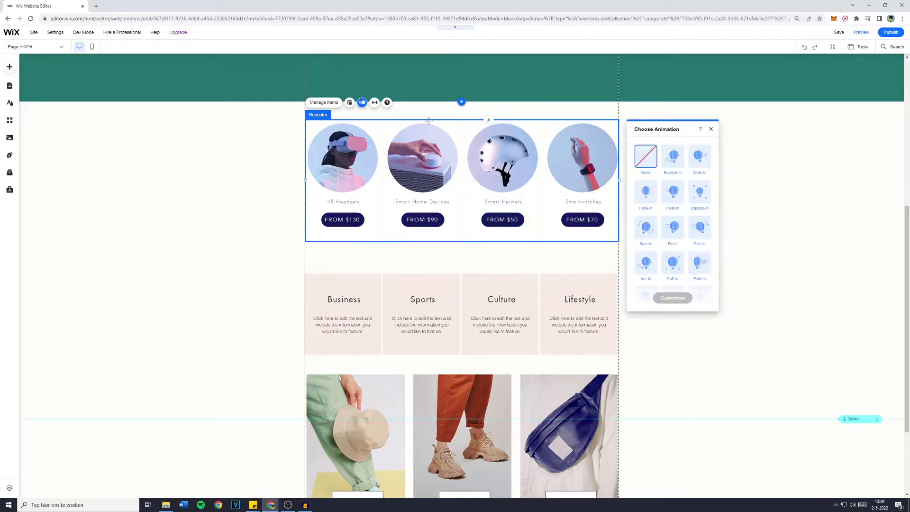
pyautogui.scroll(-3)
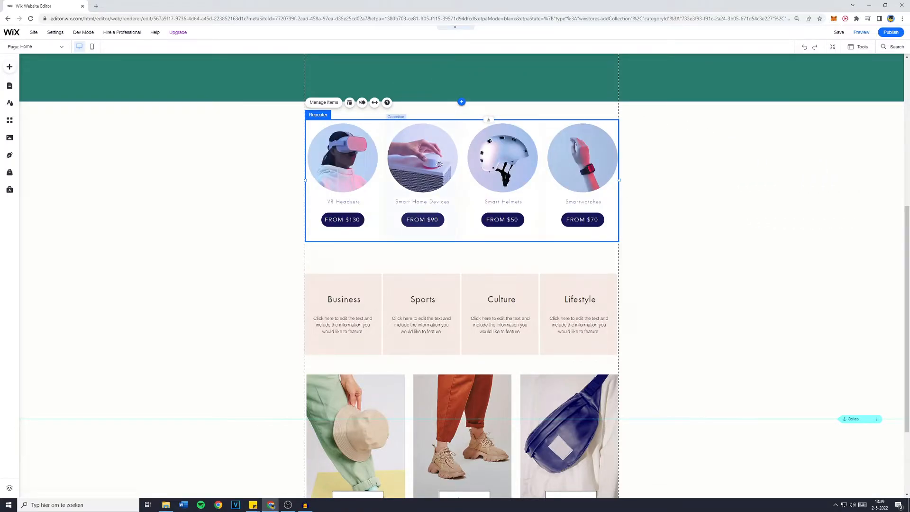
pyautogui.scroll(-3)
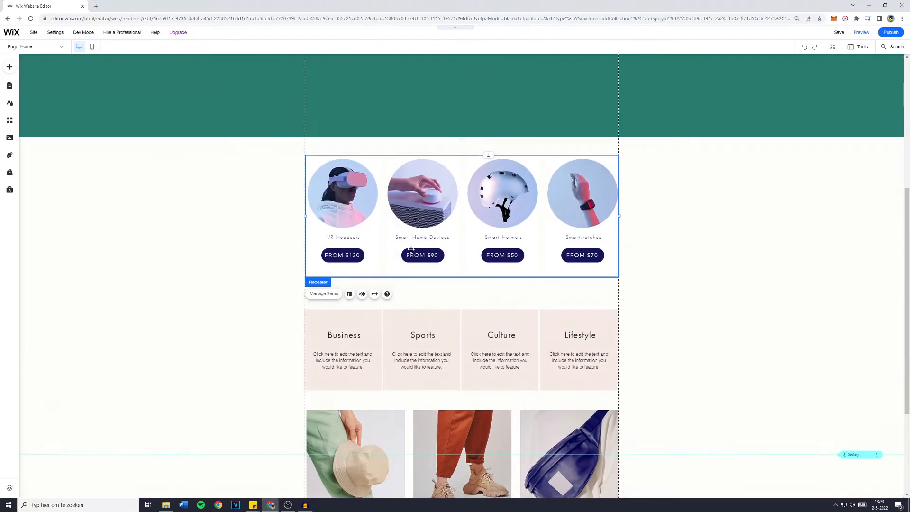
pyautogui.scroll(-3)
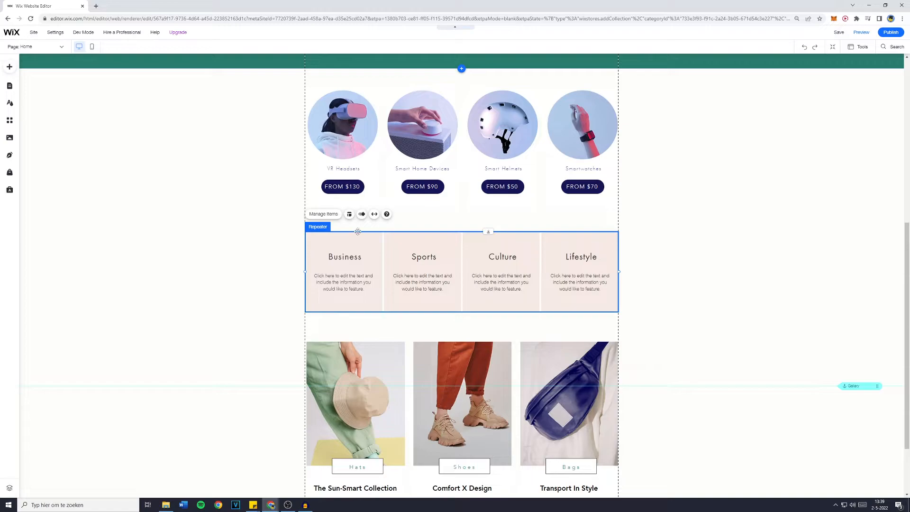
pyautogui.click(344, 271)
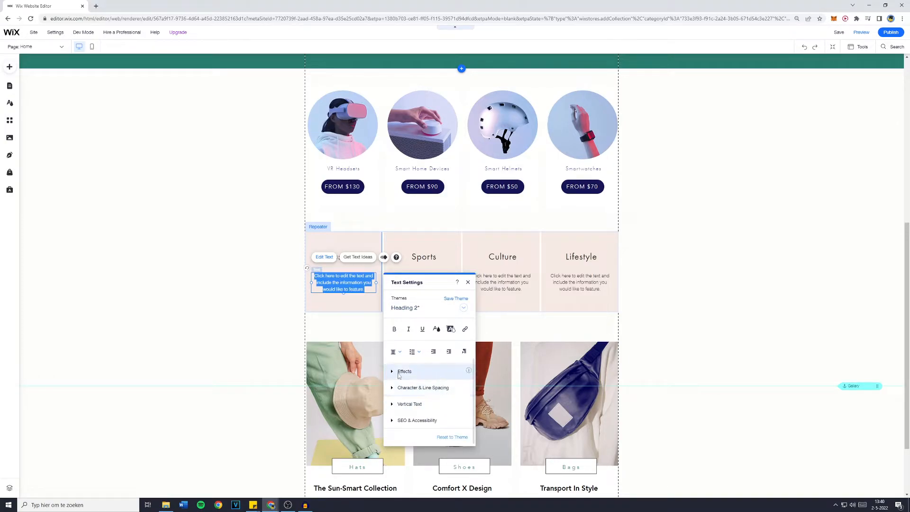
pyautogui.click(404, 372)
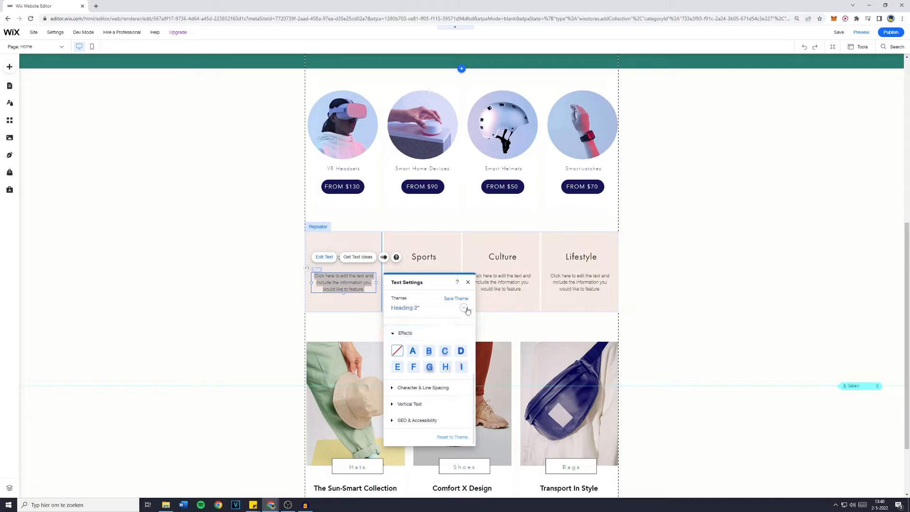
pyautogui.click(468, 282)
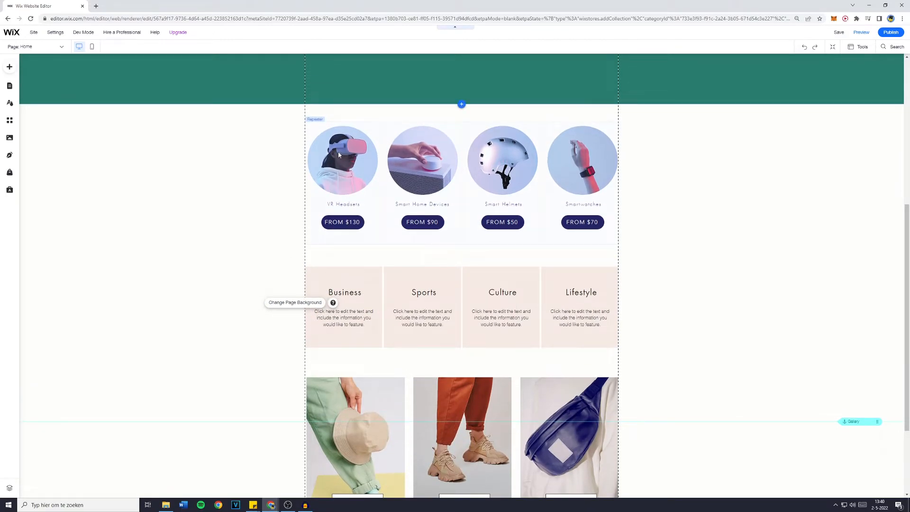
pyautogui.click(342, 161)
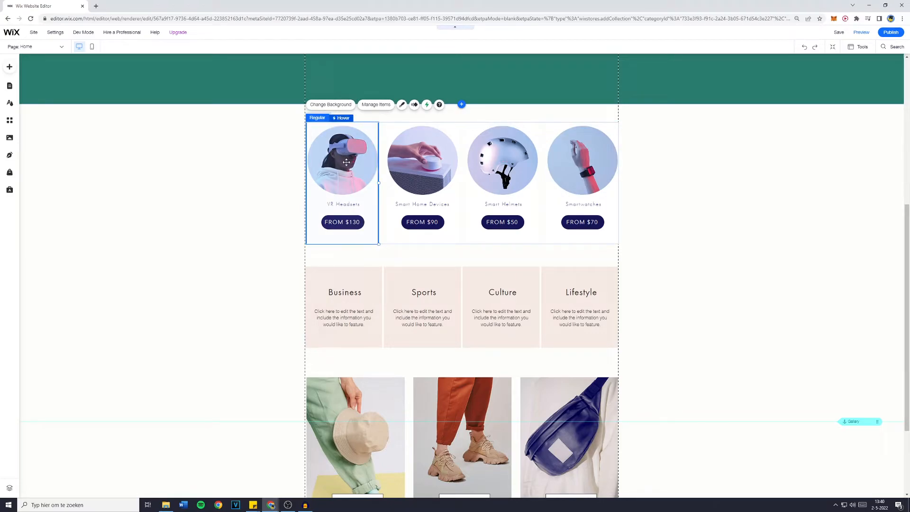
pyautogui.click(343, 159)
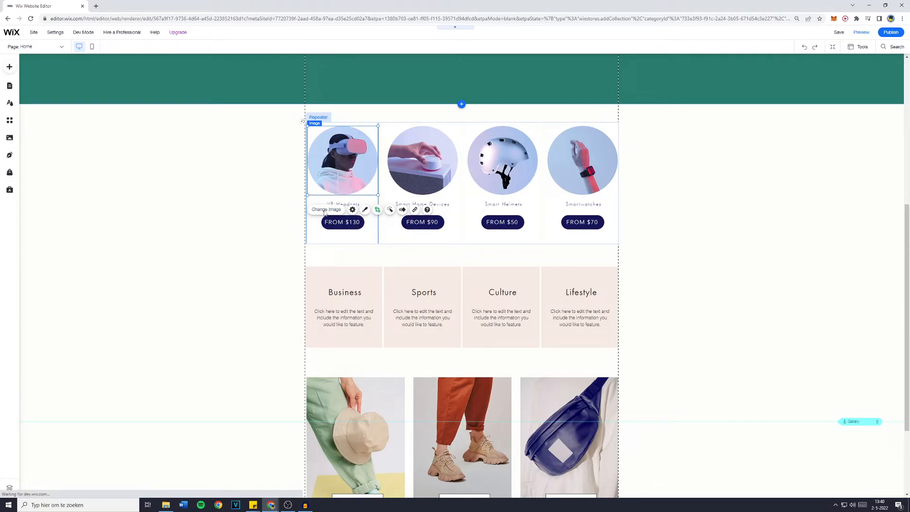
# Swap the VR headset picture for money-cash.gif from Site Files.
pyautogui.click(325, 208)
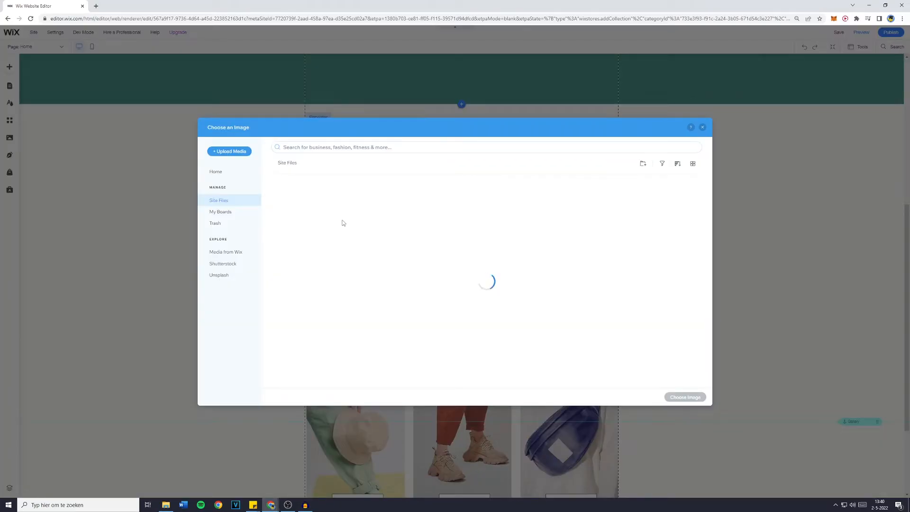
pyautogui.click(406, 206)
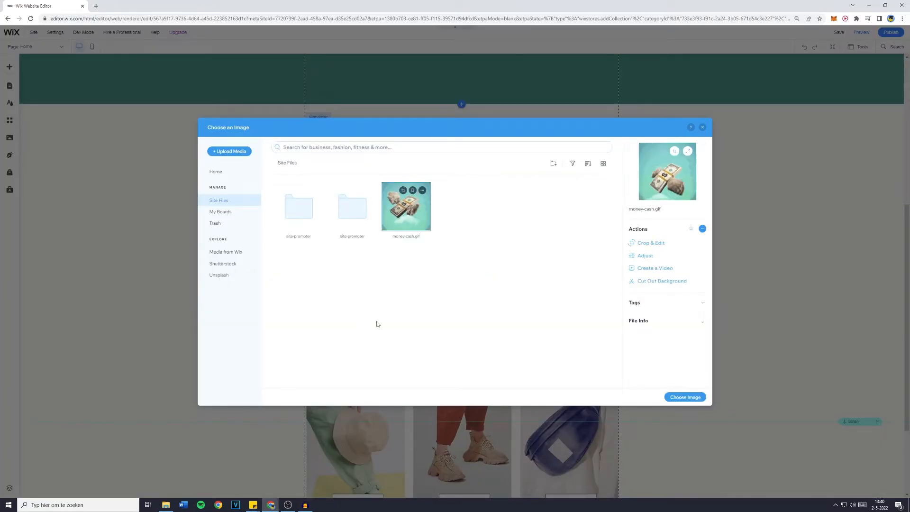
pyautogui.moveTo(382, 273)
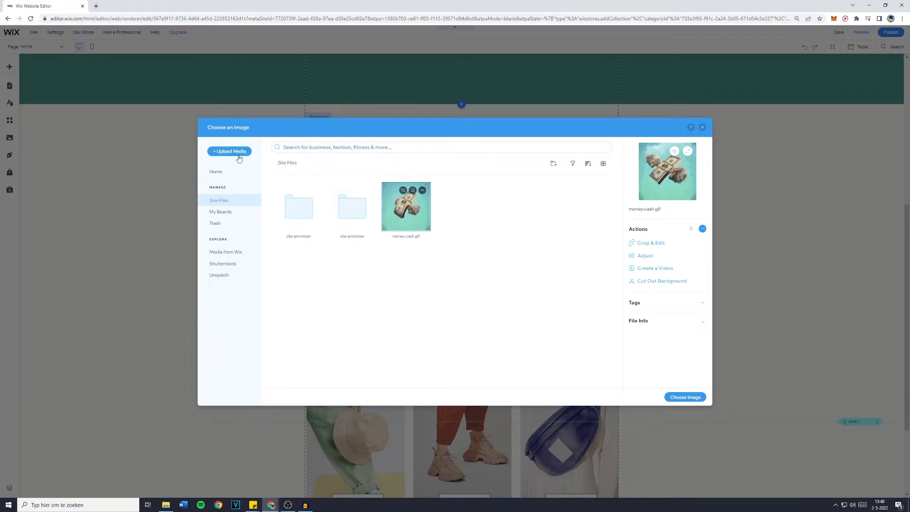
pyautogui.moveTo(685, 397)
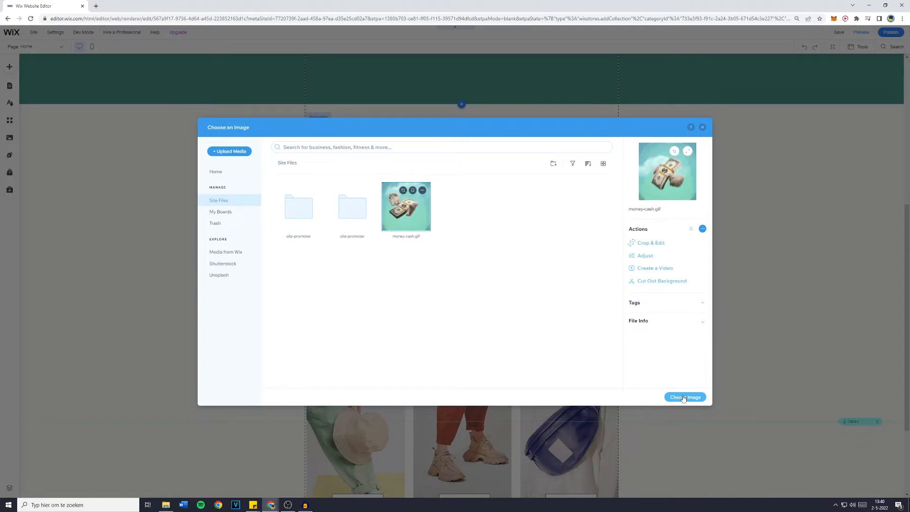
pyautogui.click(685, 397)
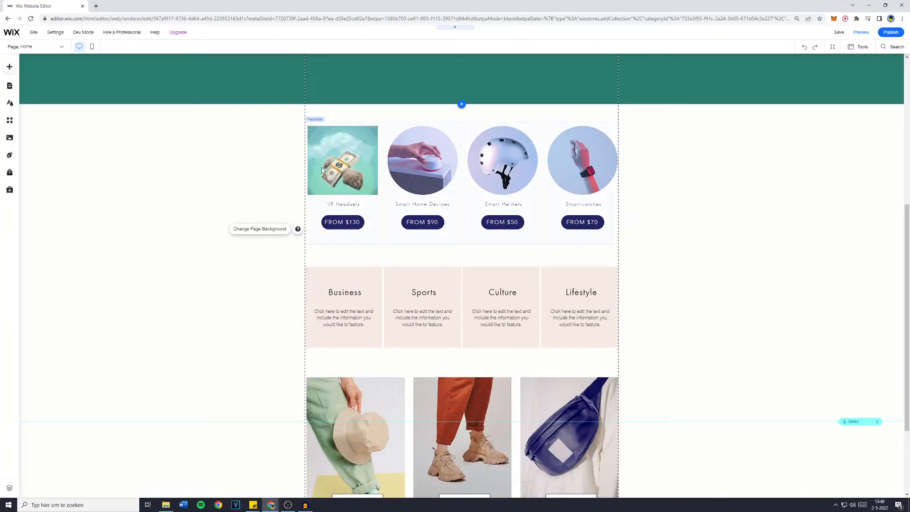
# Edit the first item's price button label from FROM $130 to FROM $129.
pyautogui.click(343, 161)
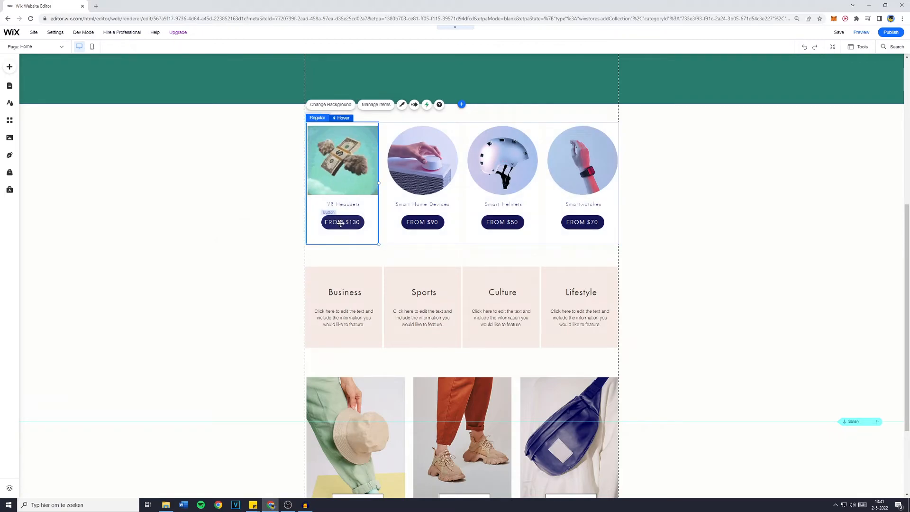
pyautogui.click(343, 222)
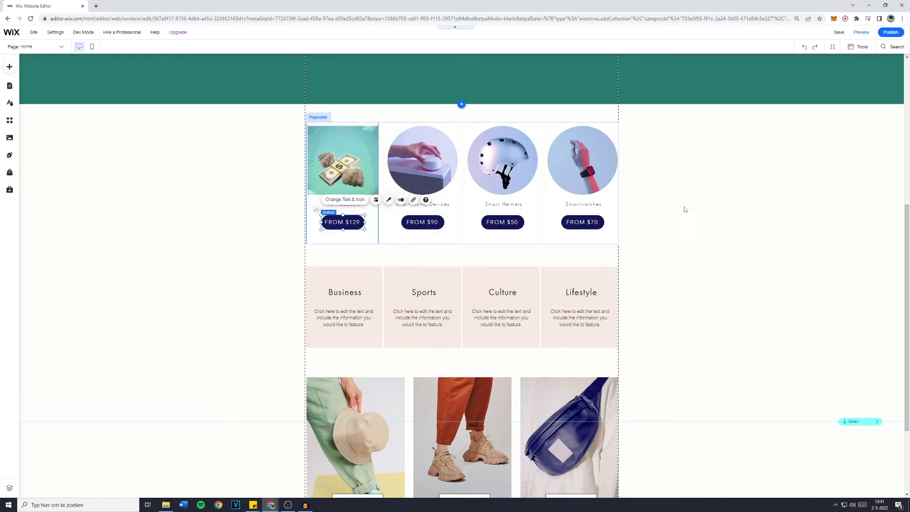
pyautogui.click(839, 32)
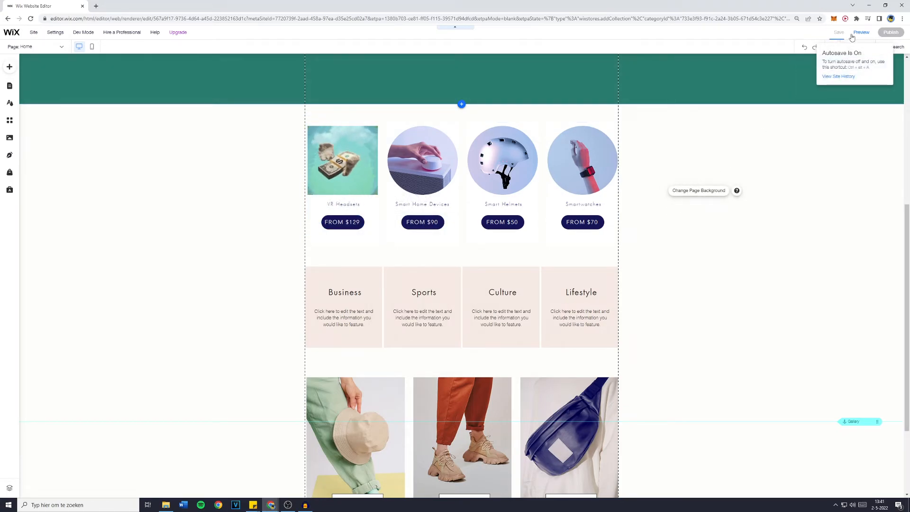
pyautogui.moveTo(862, 32)
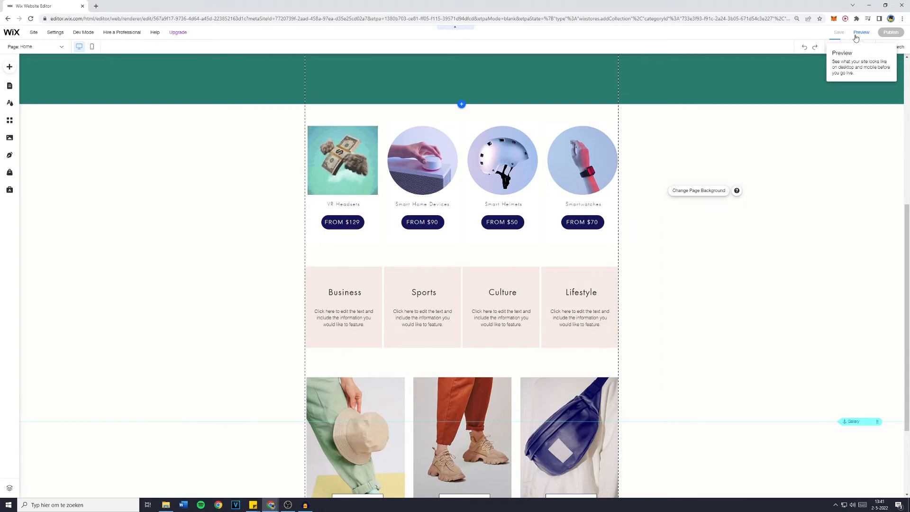
# Save the site, dismiss the saved message and switch to Preview.
pyautogui.click(838, 32)
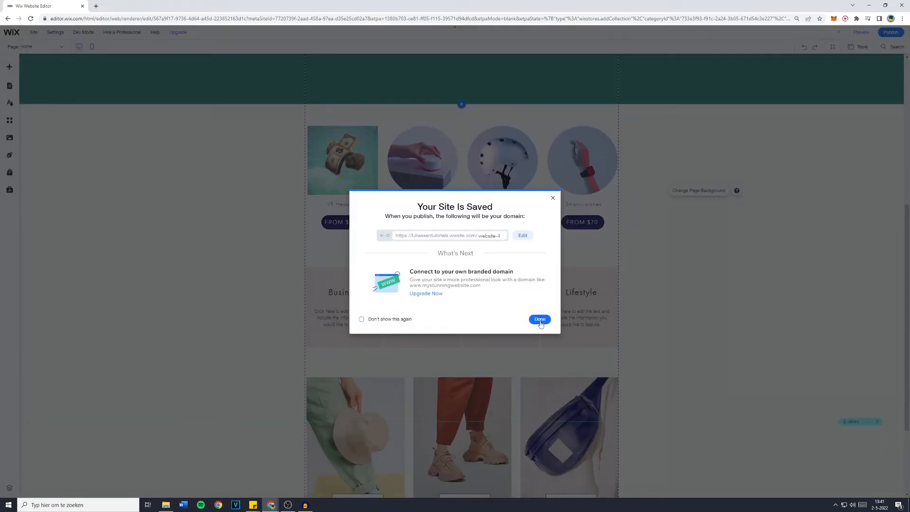
pyautogui.click(539, 320)
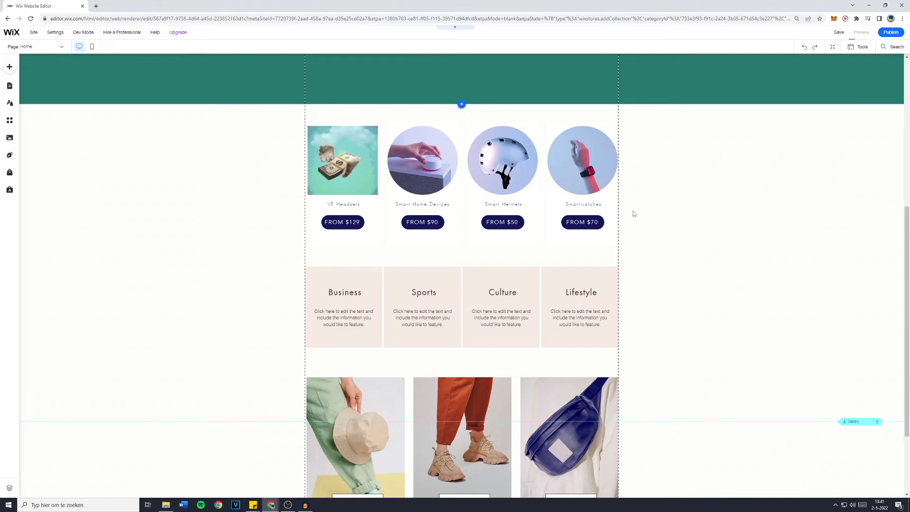
pyautogui.click(862, 32)
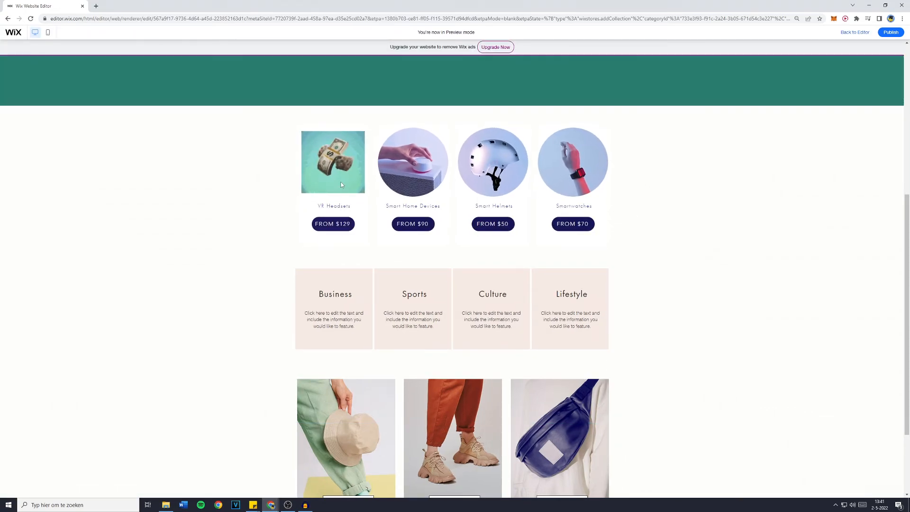
pyautogui.moveTo(493, 307)
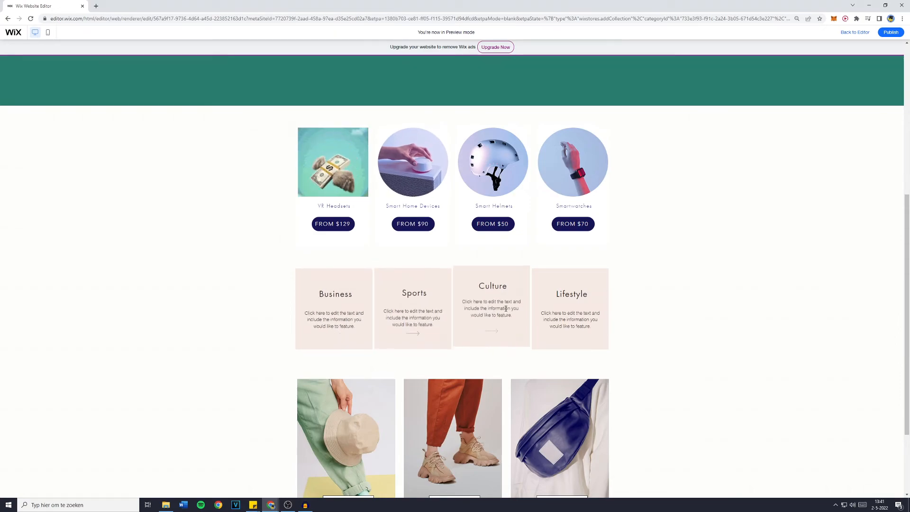
# Scroll the preview down to the footer and back up to the product section.
pyautogui.scroll(-3)
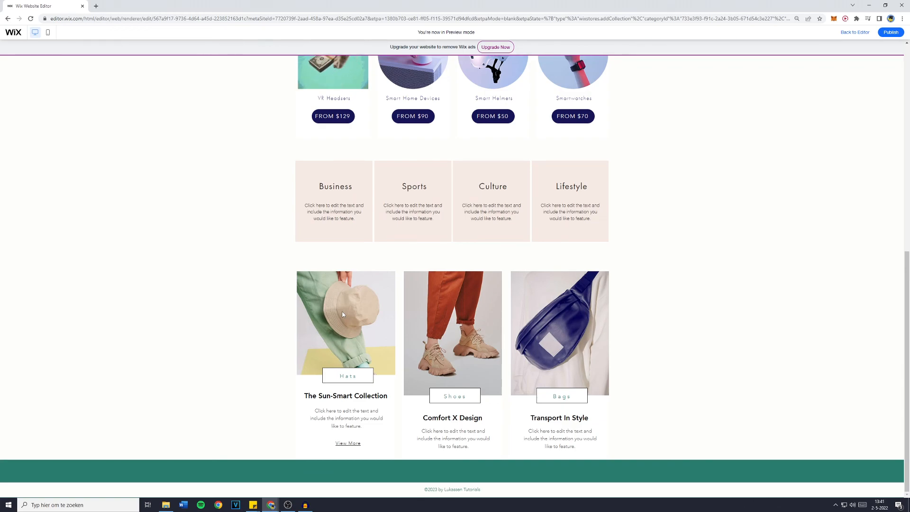
pyautogui.scroll(3)
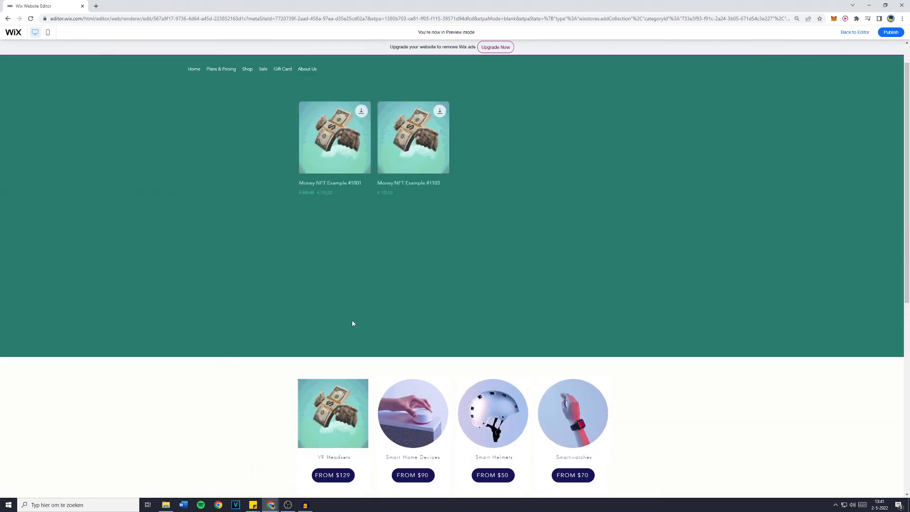
pyautogui.scroll(-3)
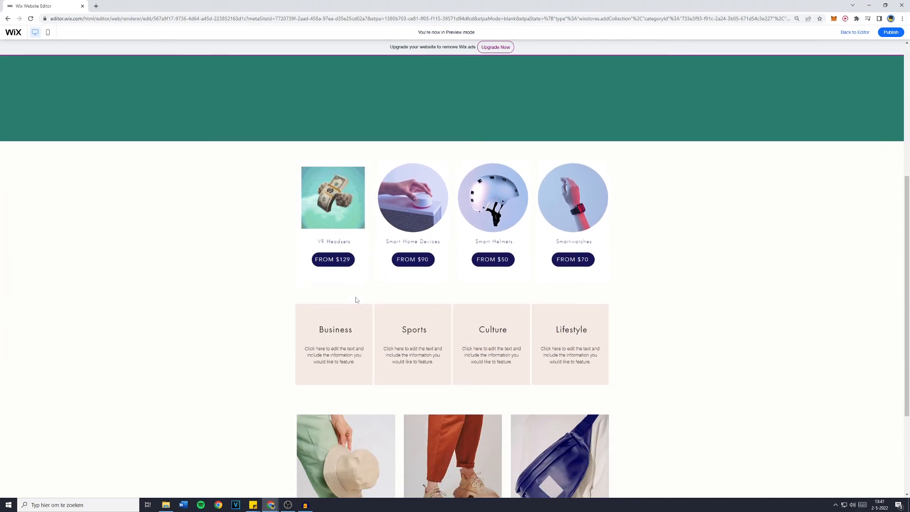